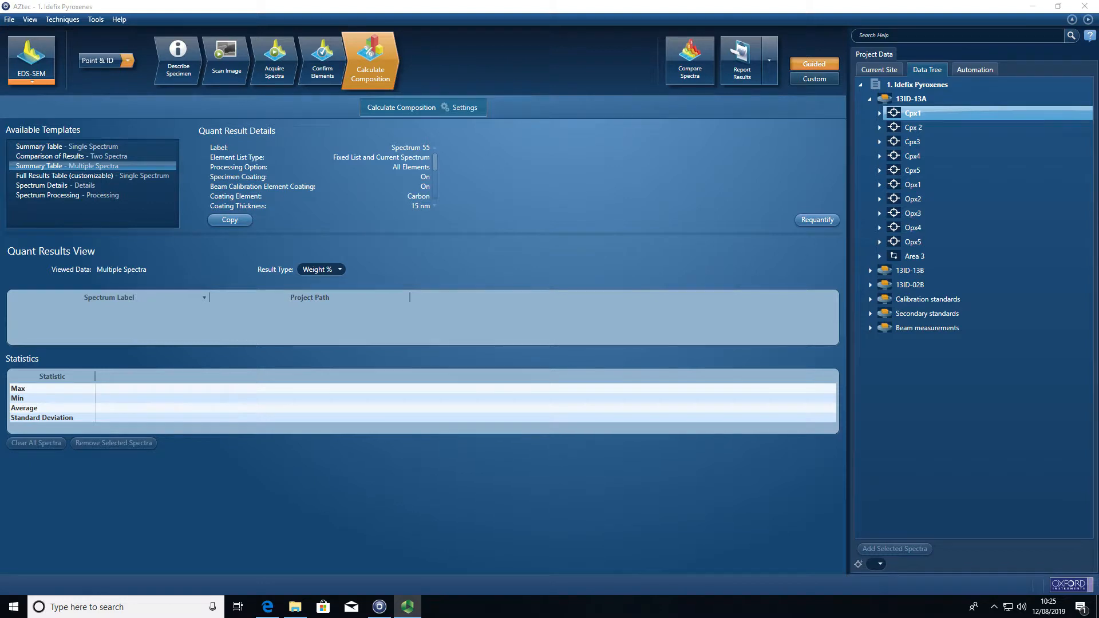
mouse_move(225, 60)
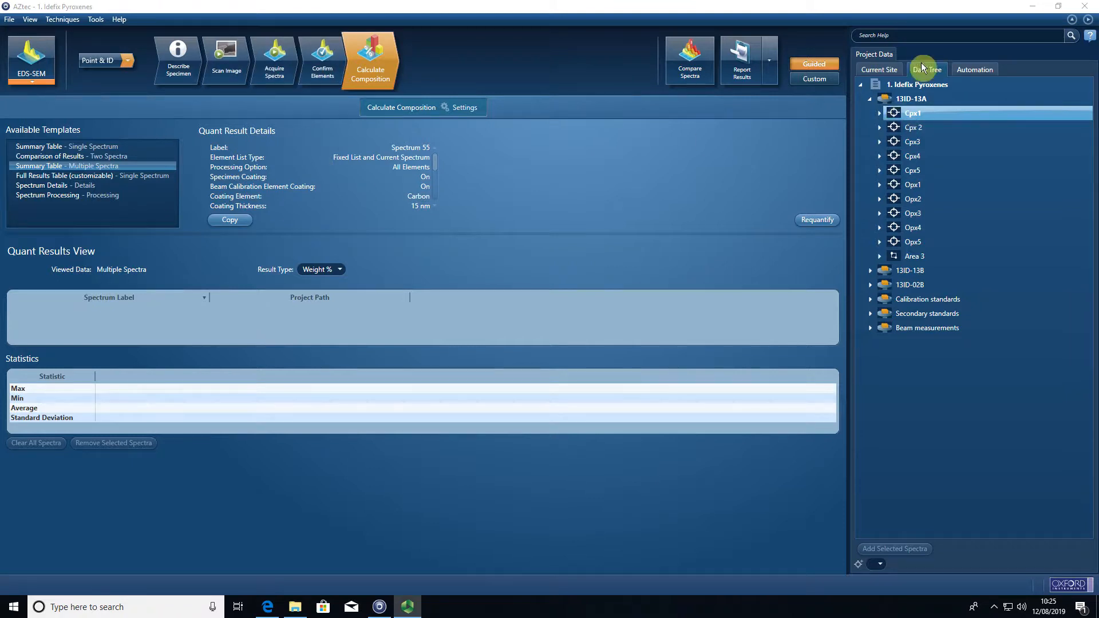
Expand the Cpx1 and Cpx 2 sites in the Data Tree to list their spectra
click(880, 114)
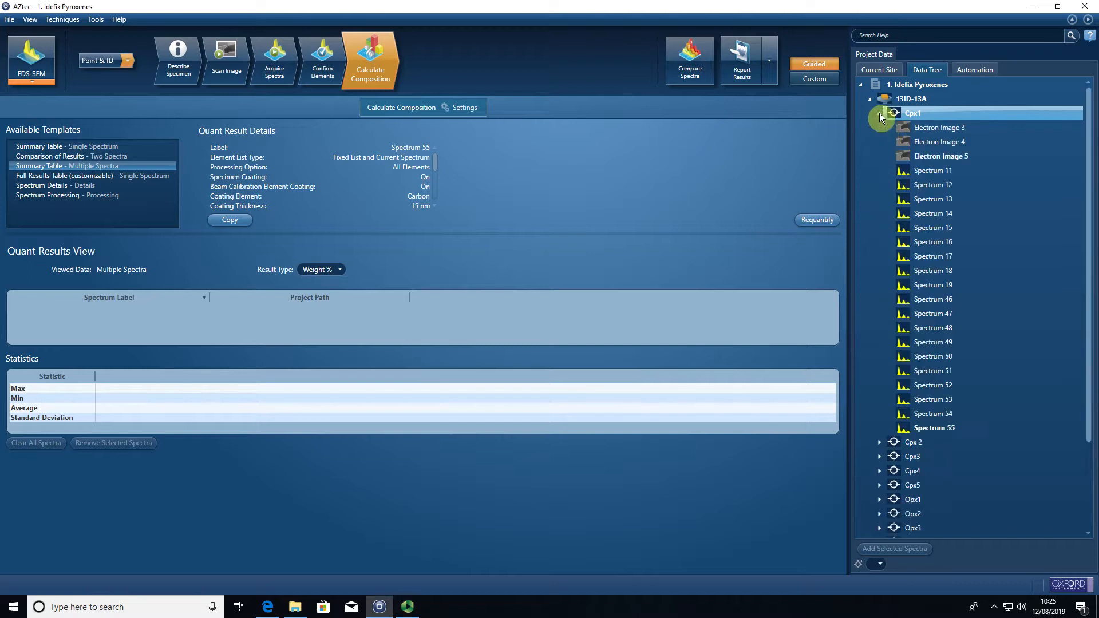
click(914, 442)
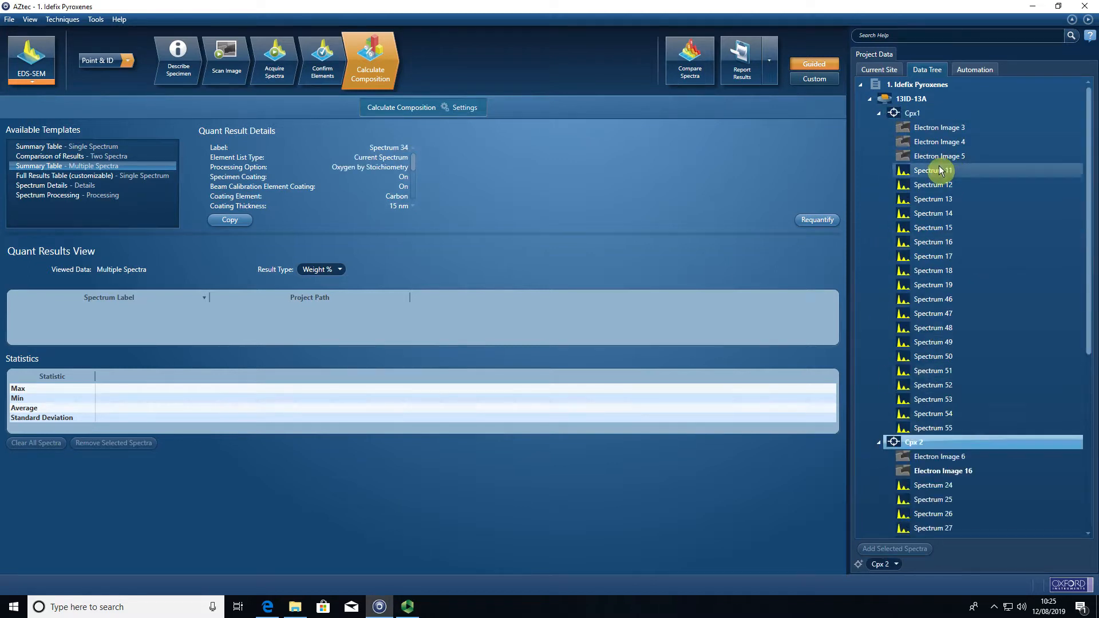
Add Cpx1 Spectrum 11 through Spectrum 55 to the multiple-spectra quant results table
click(933, 170)
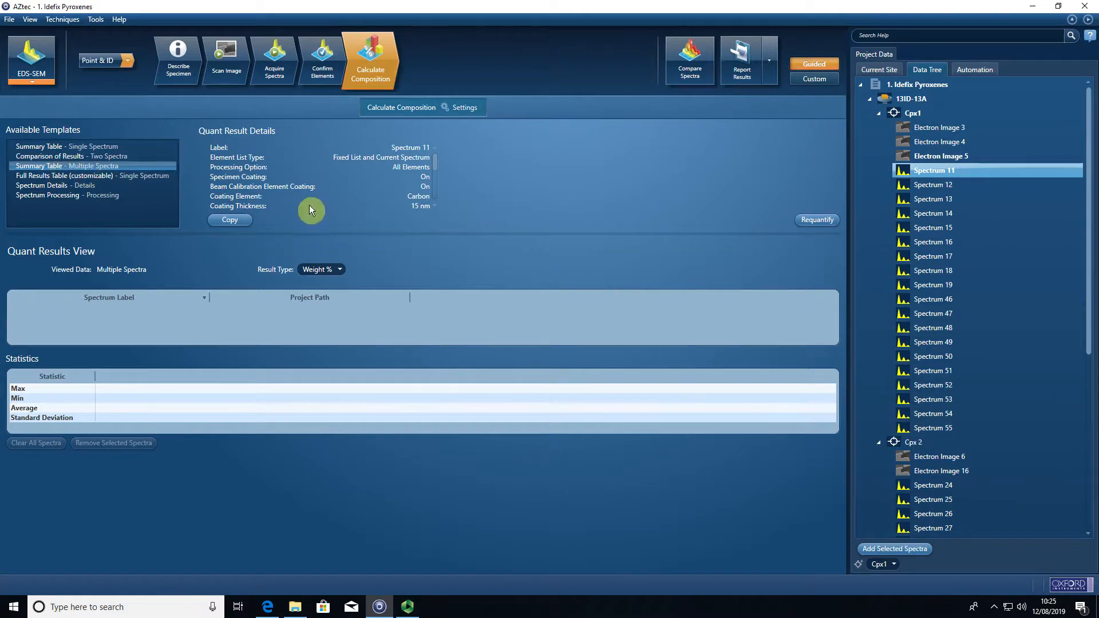
mouse_move(931, 227)
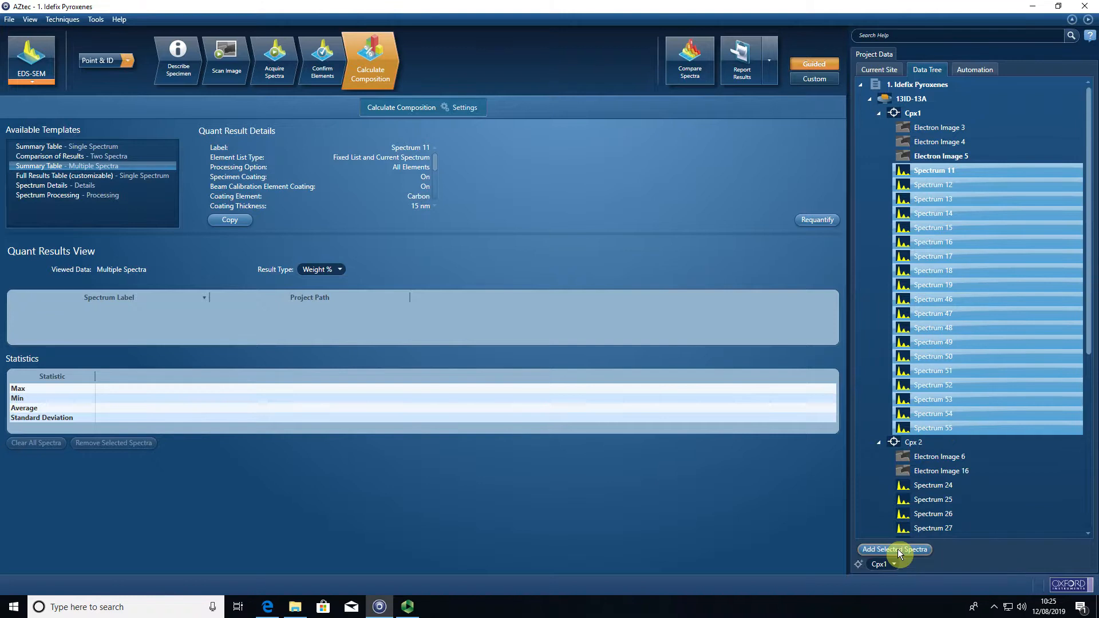
click(894, 549)
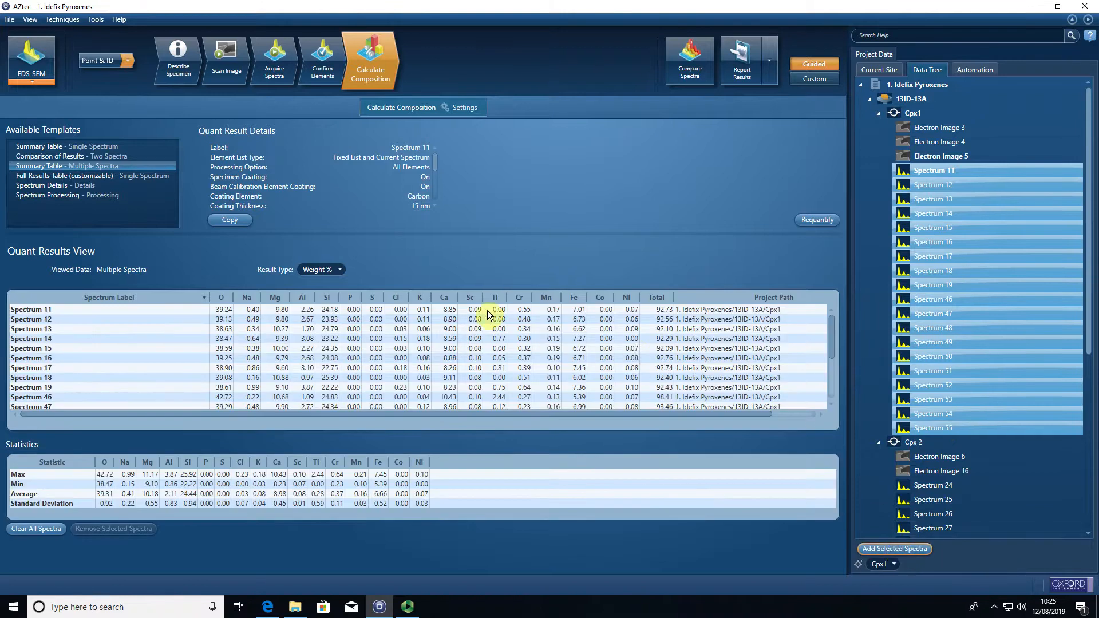
mouse_move(316, 324)
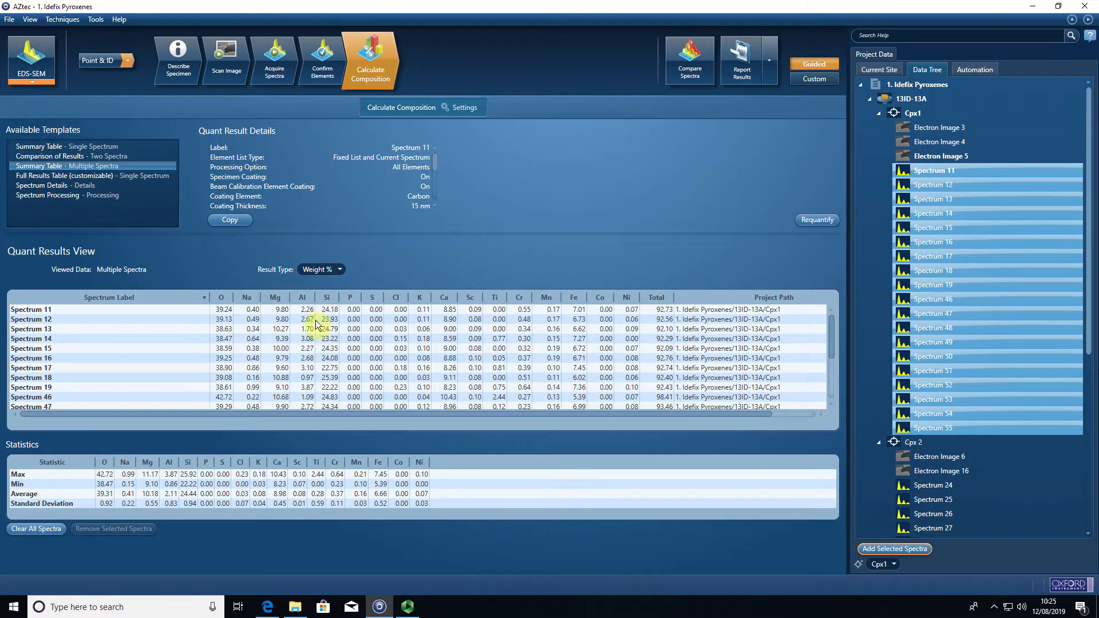
mouse_move(496, 283)
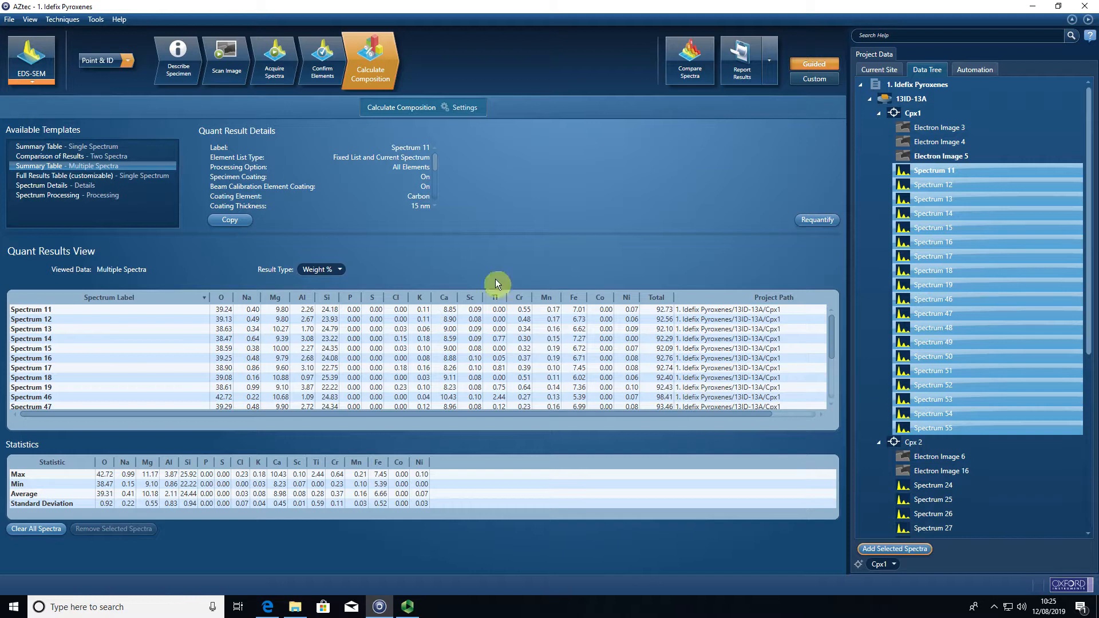
mouse_move(447, 131)
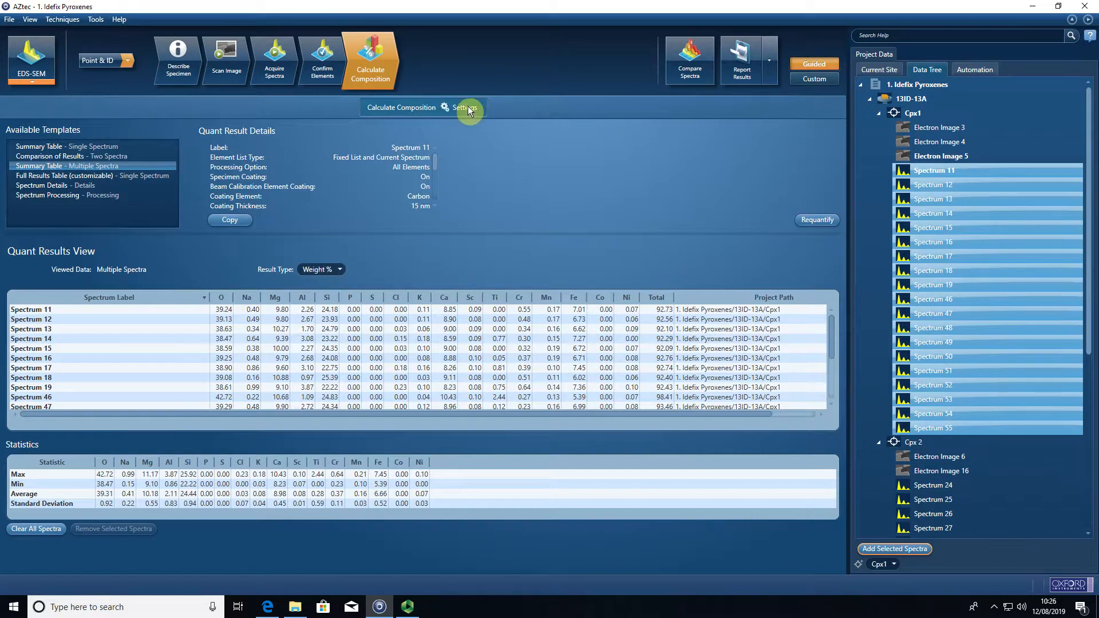
Set oxygen by stoichiometry without normalization and add carbon for deconvolution
click(463, 108)
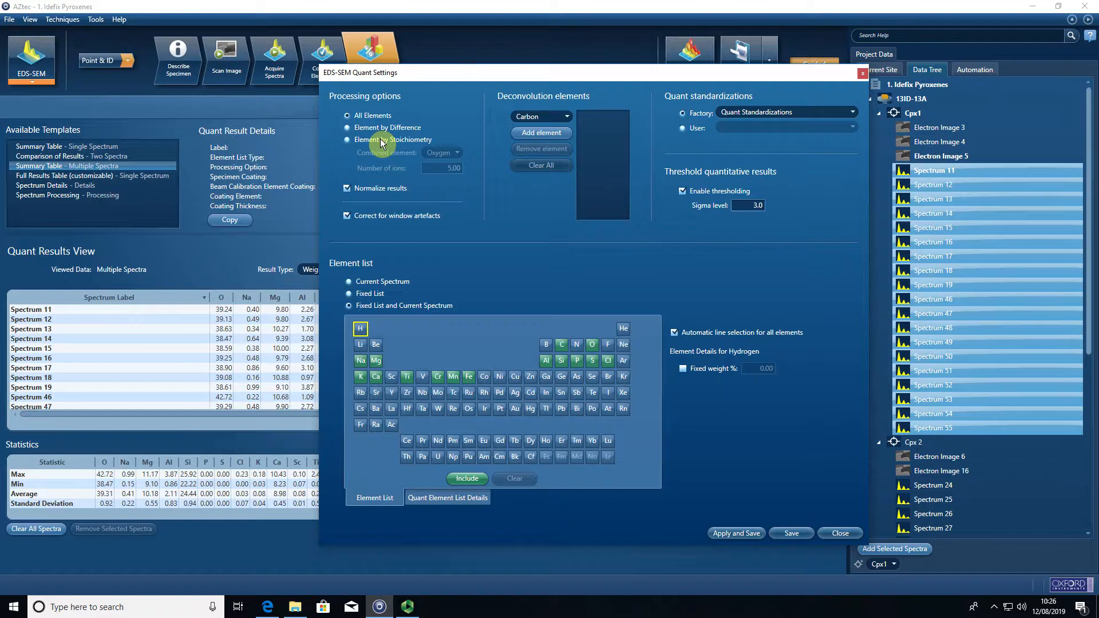
click(348, 140)
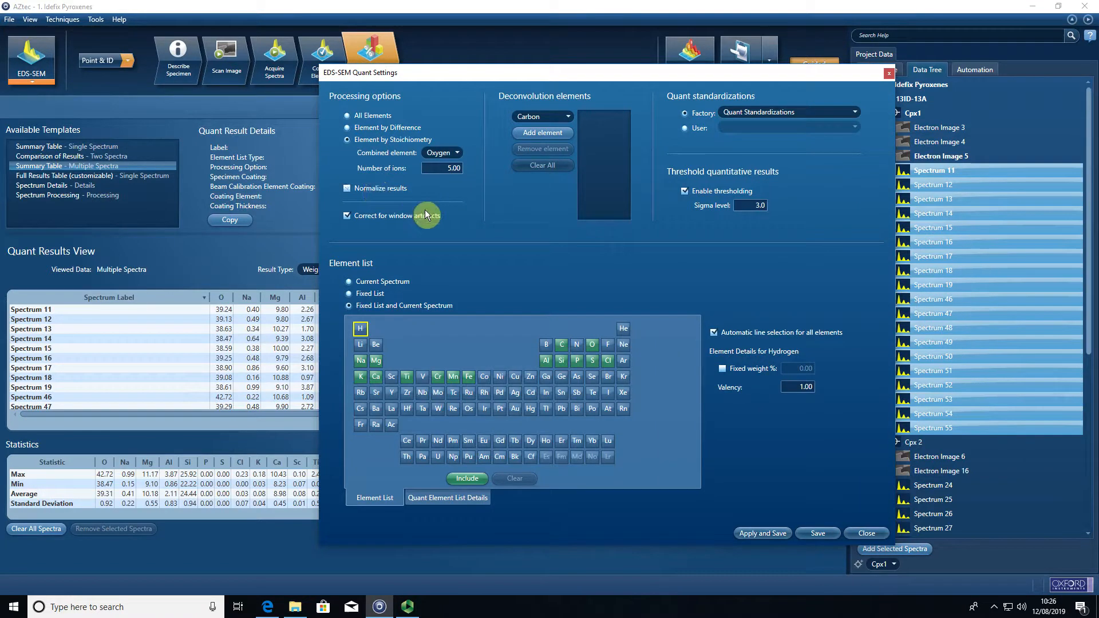
mouse_move(443, 215)
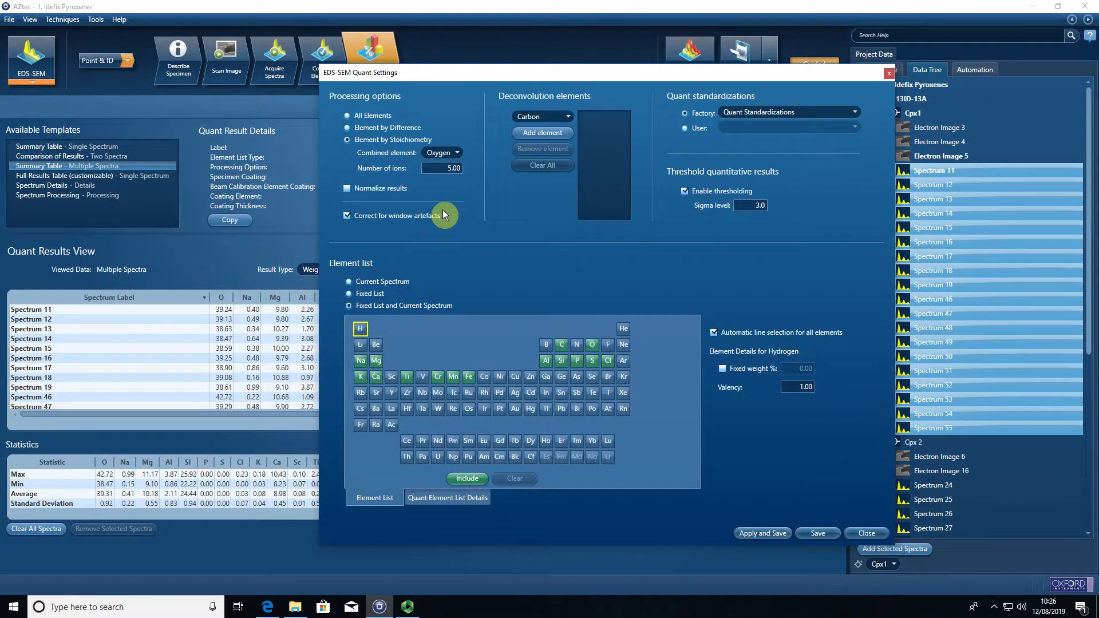
mouse_move(587, 131)
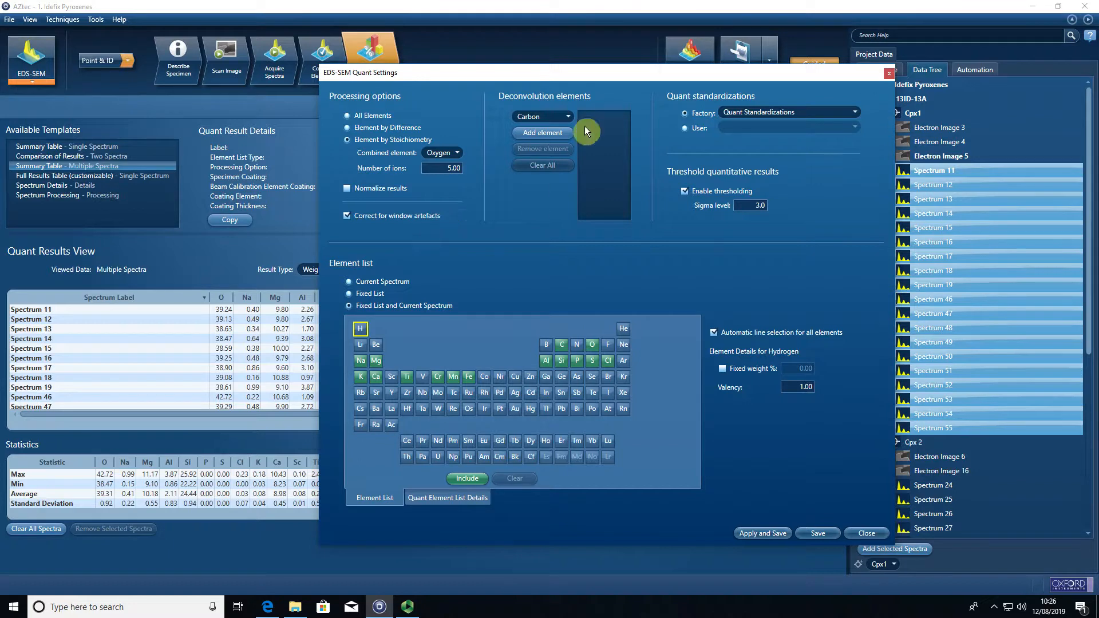
click(542, 133)
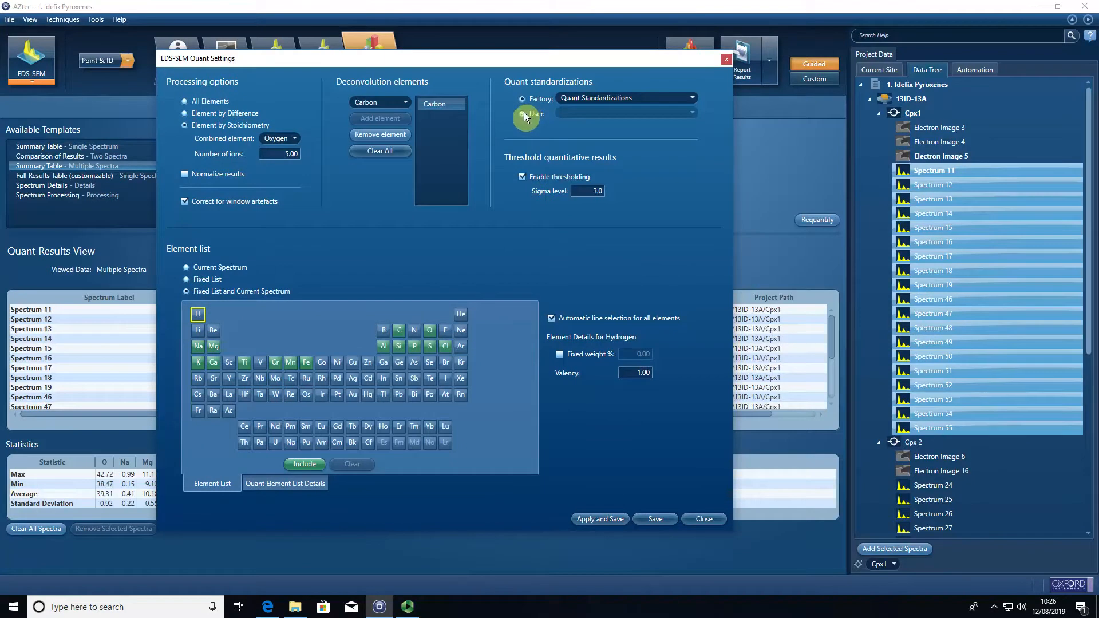
Switch to the user standardization Quant Standardizations (Feb 13 2019)
click(523, 113)
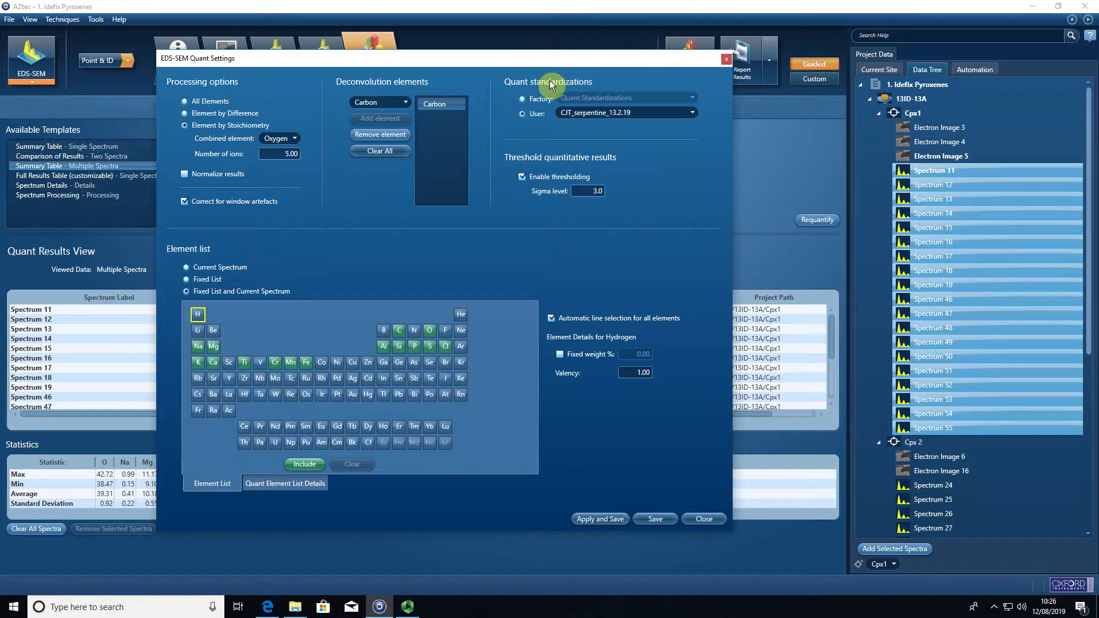
mouse_move(620, 113)
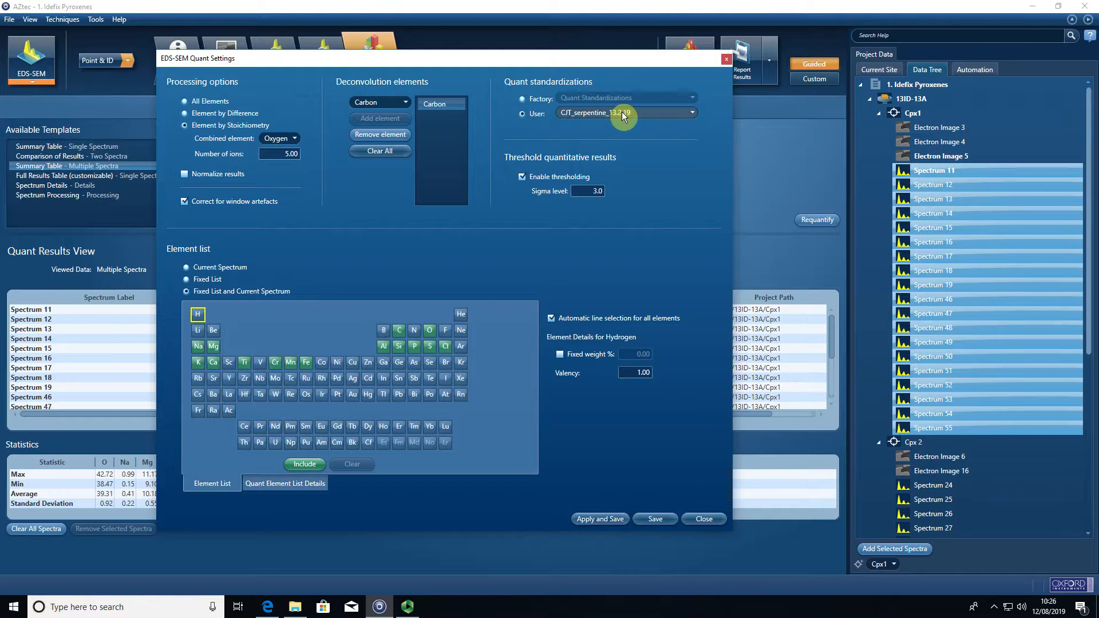
click(692, 113)
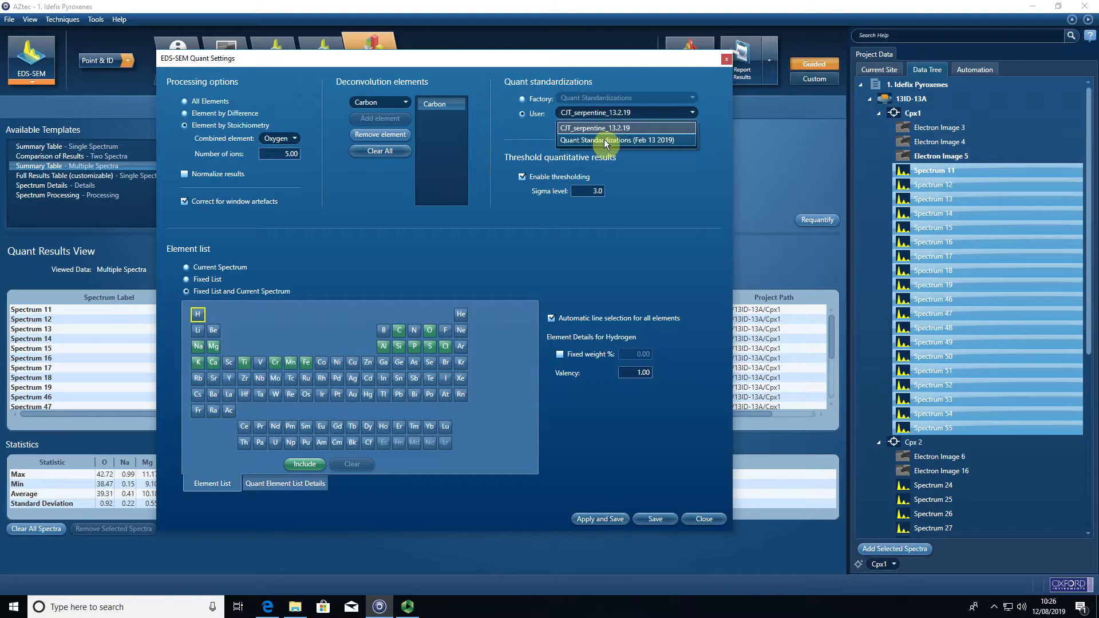
mouse_move(648, 145)
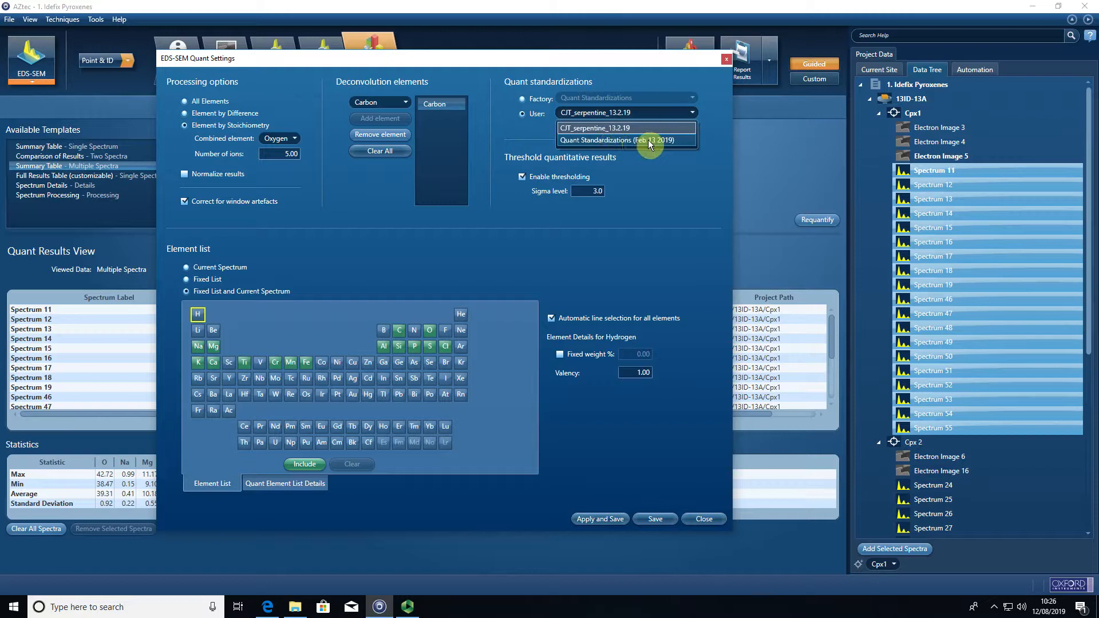
click(616, 140)
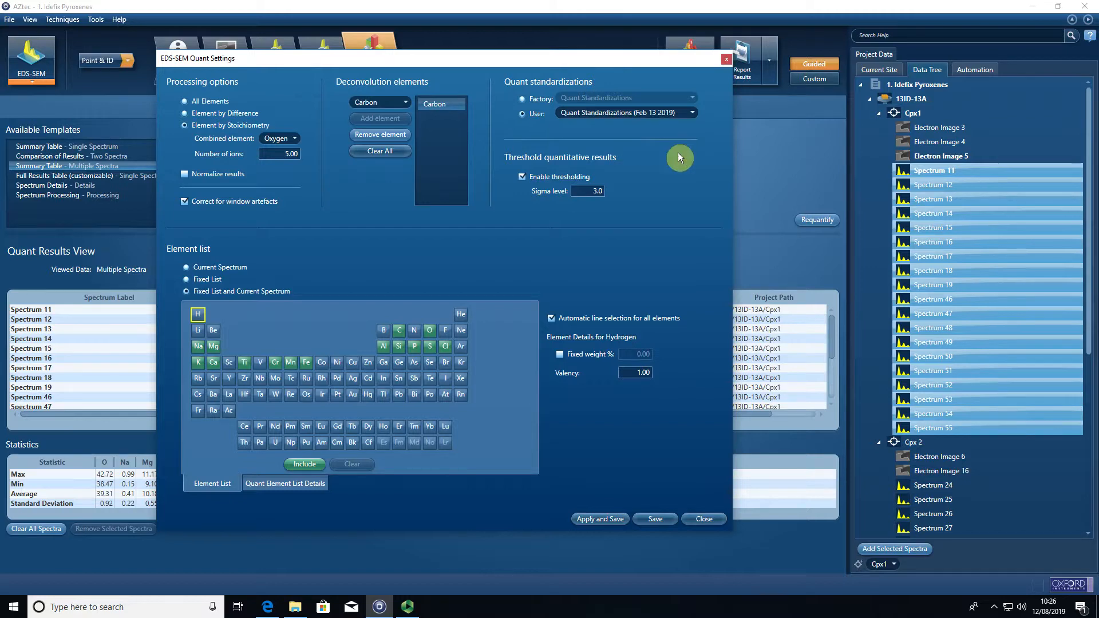
mouse_move(617, 343)
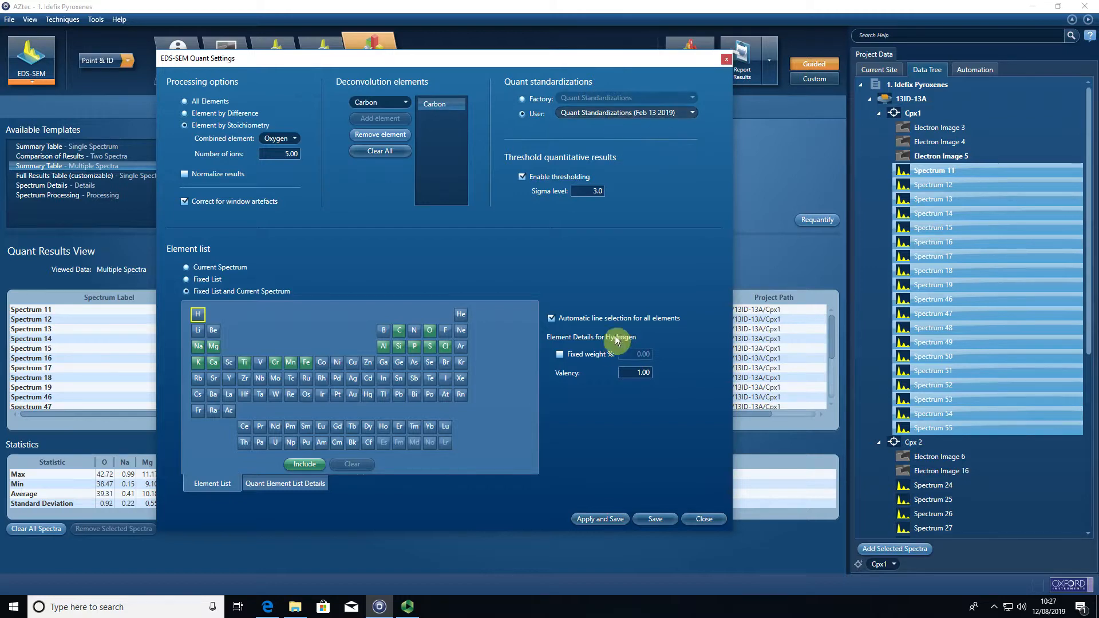
click(655, 519)
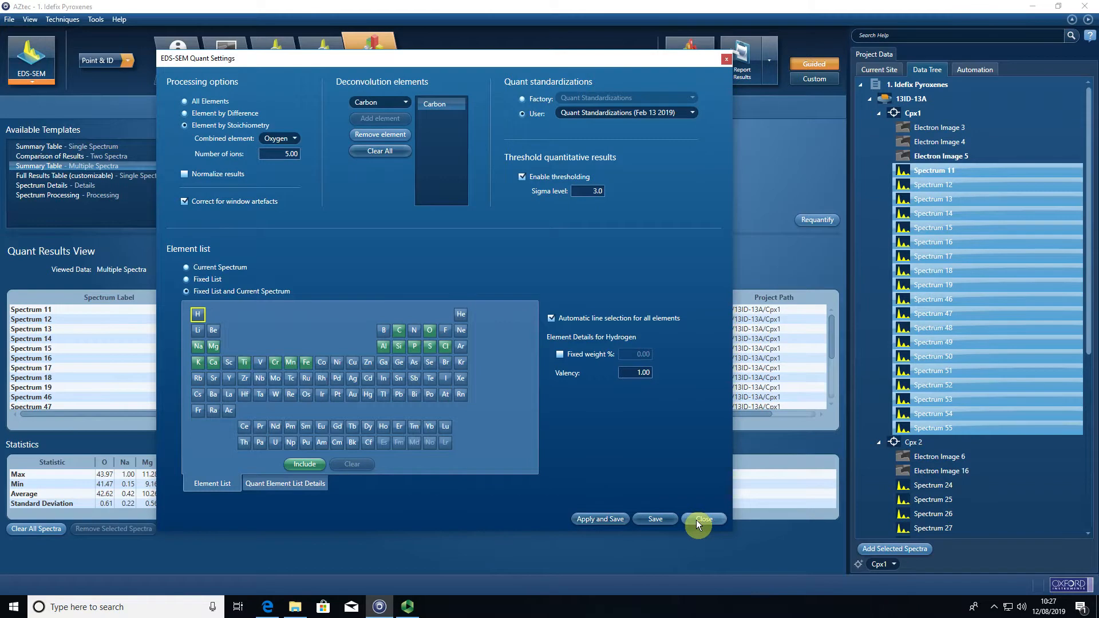
Close the quant settings to show Cpx1 results recalculated with totals around 96 %
click(703, 519)
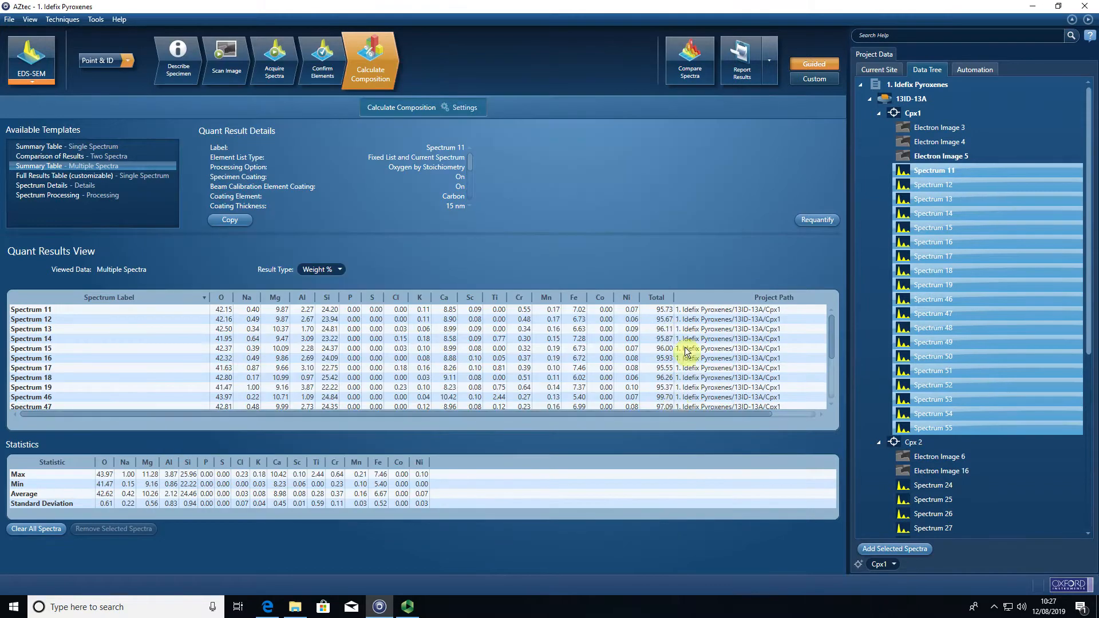
mouse_move(670, 380)
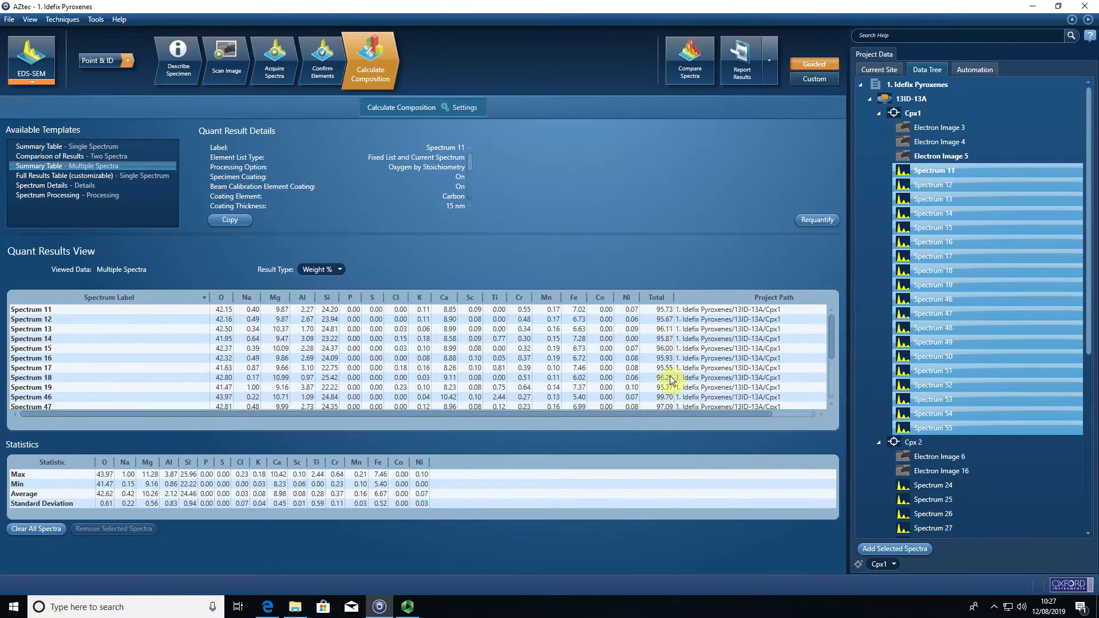
mouse_move(671, 360)
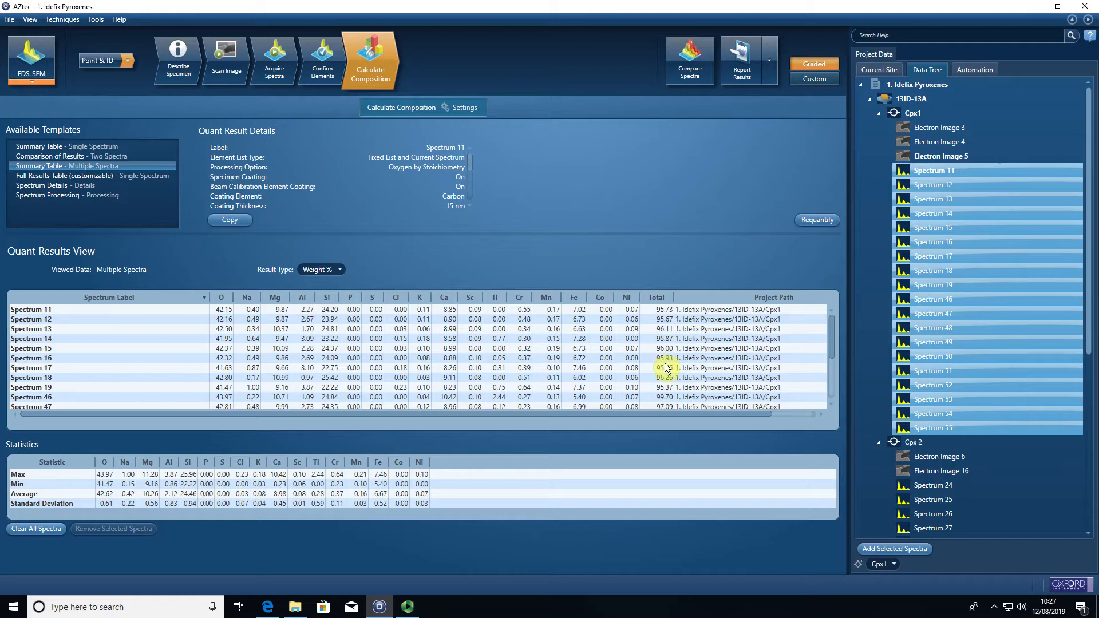
mouse_move(566, 341)
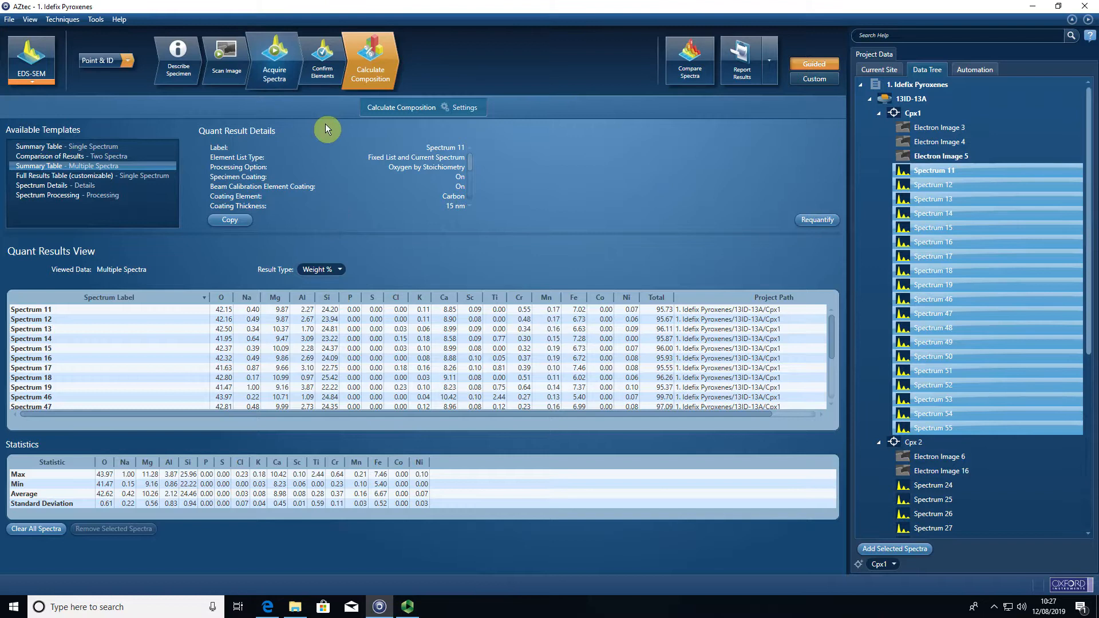
Check that Pulse Pile Up Correction is ticked in the Acquire Spectra settings
click(274, 60)
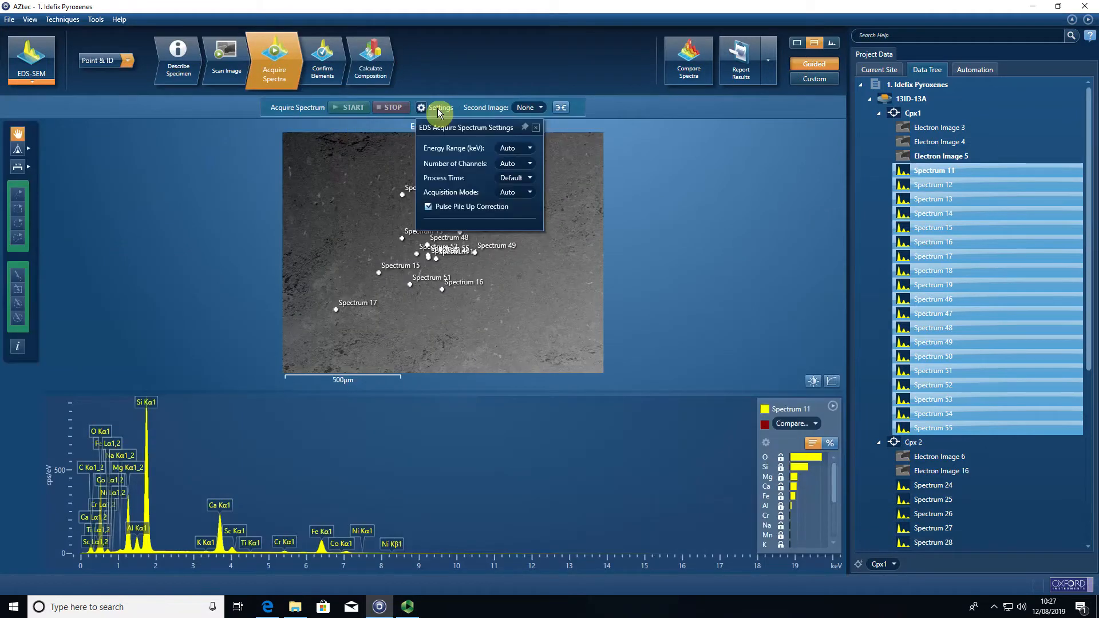
mouse_move(463, 216)
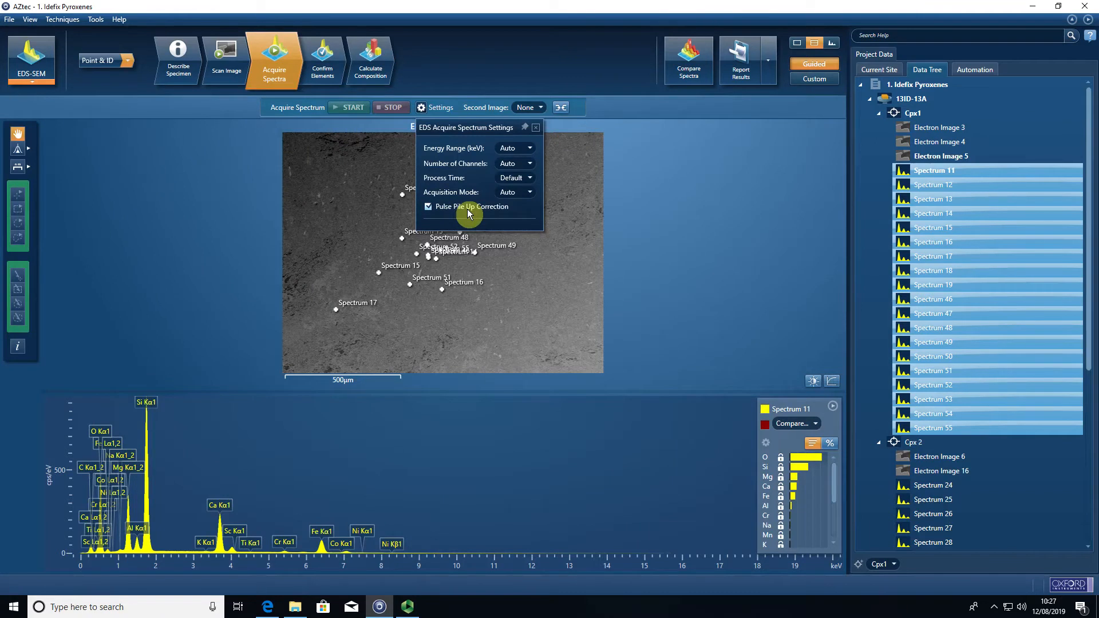
mouse_move(456, 214)
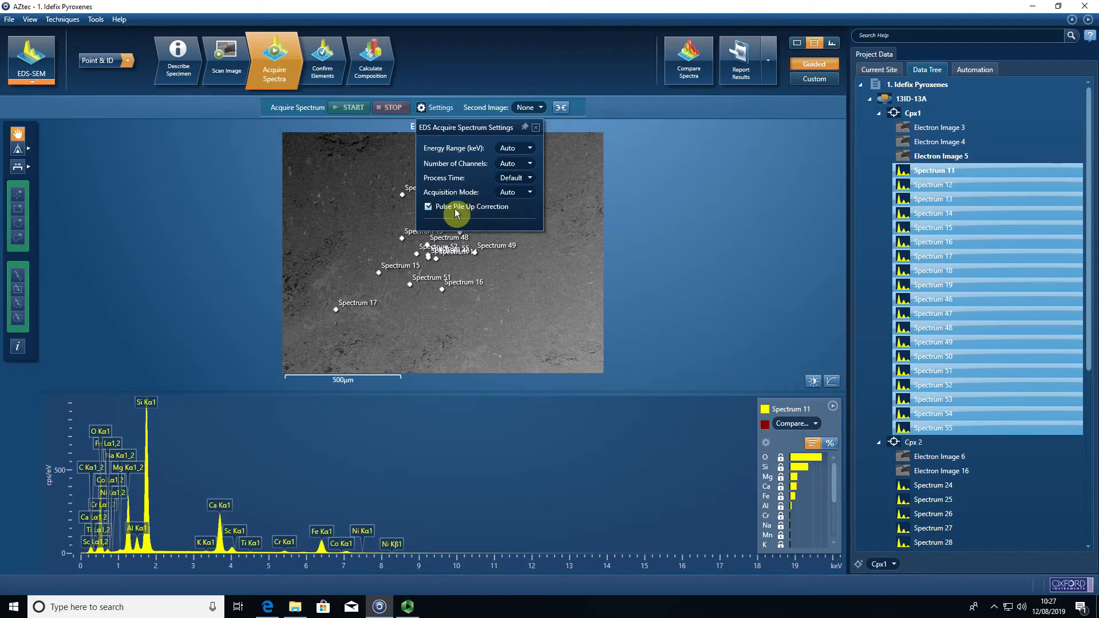
mouse_move(465, 212)
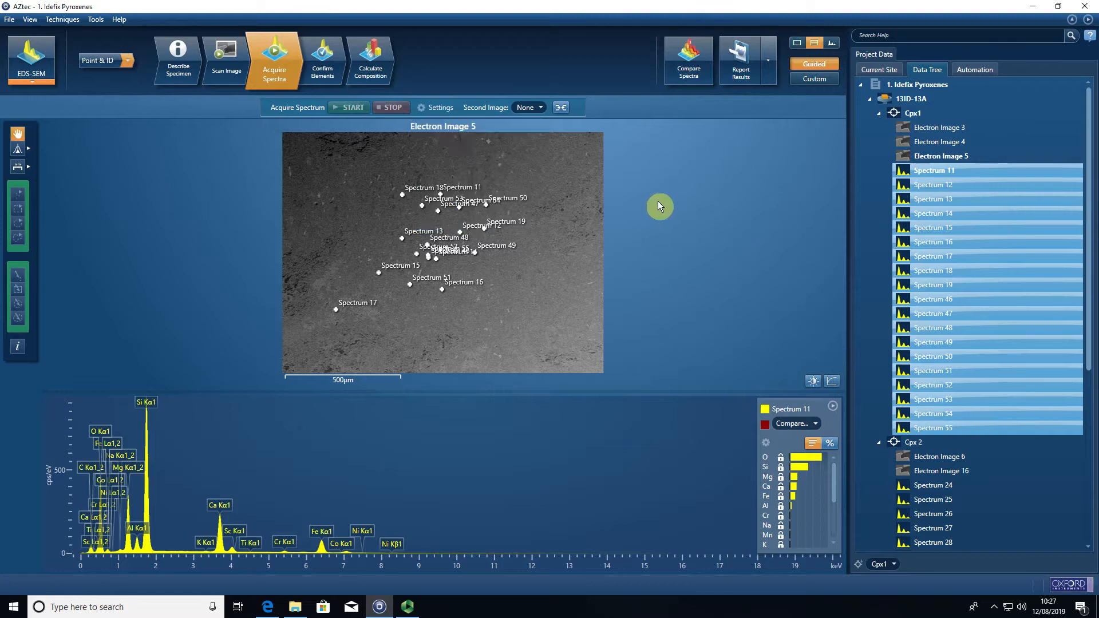
mouse_move(670, 224)
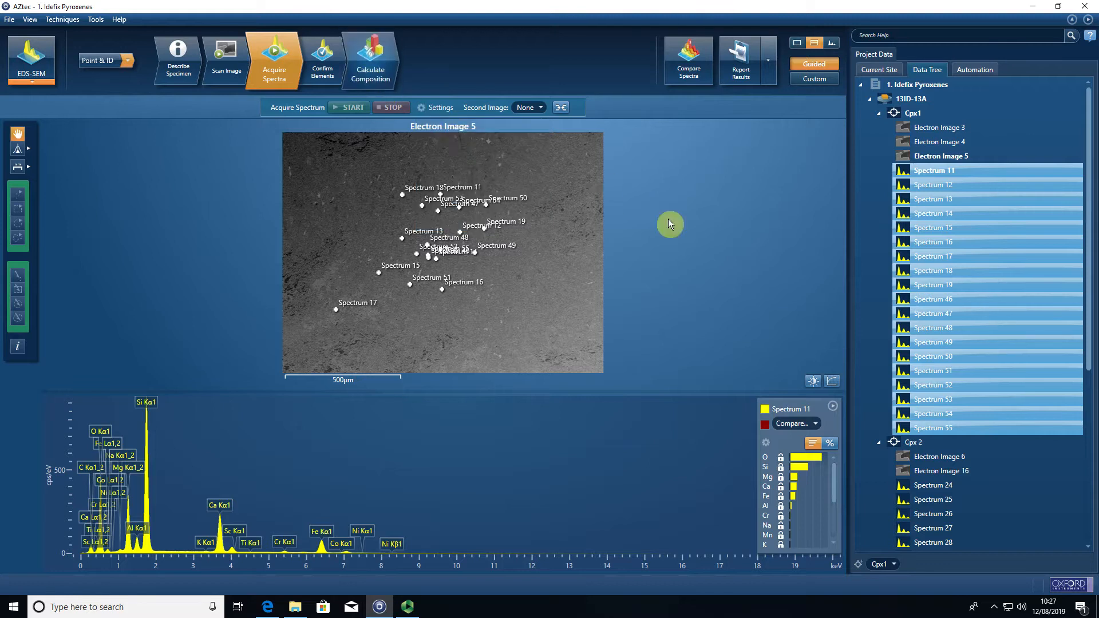
Return to Calculate Composition and reopen the EDS-SEM Quant Settings dialog
click(370, 60)
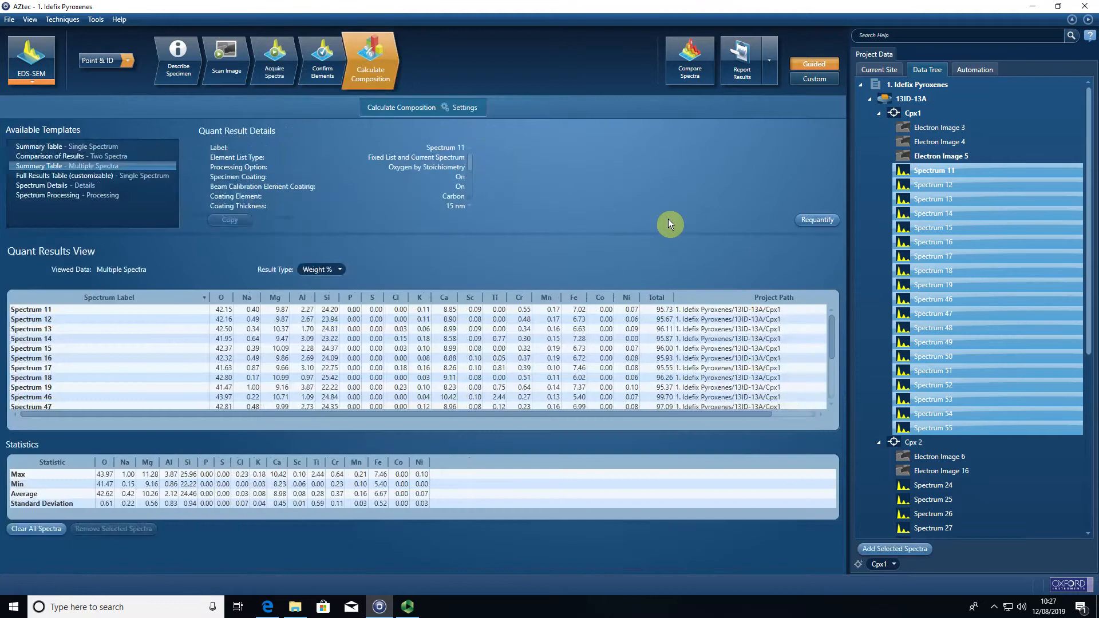
mouse_move(548, 222)
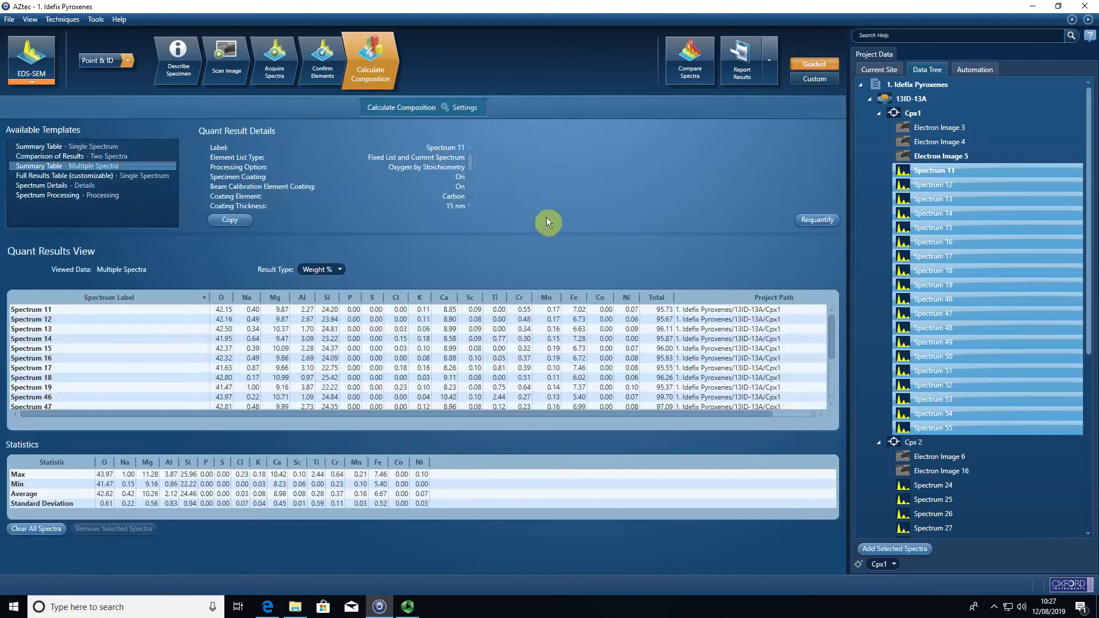
click(463, 108)
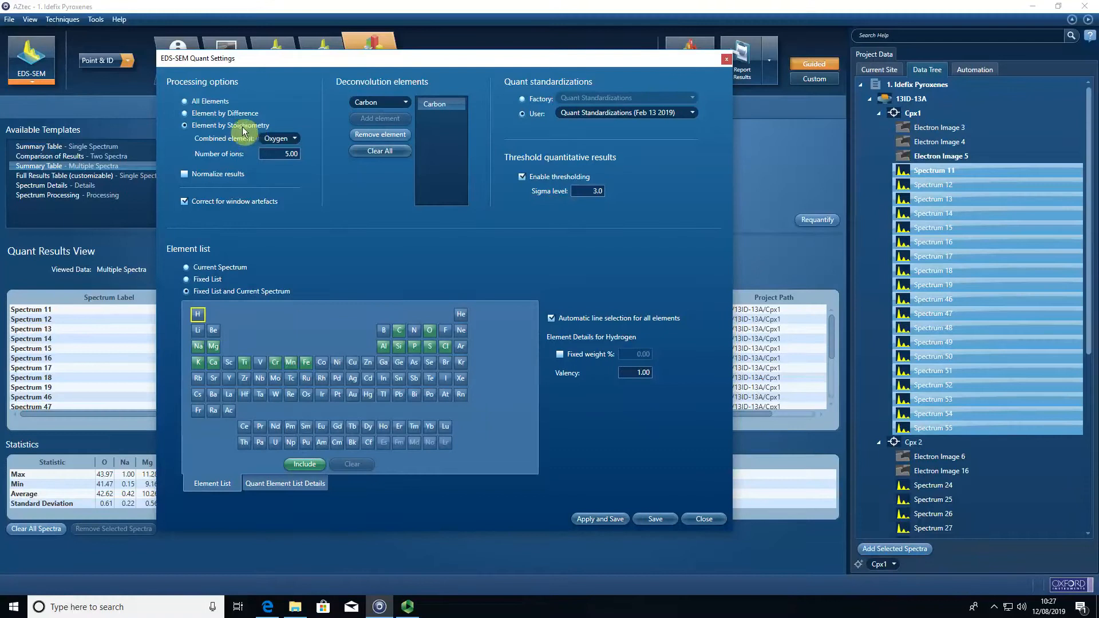
mouse_move(218, 173)
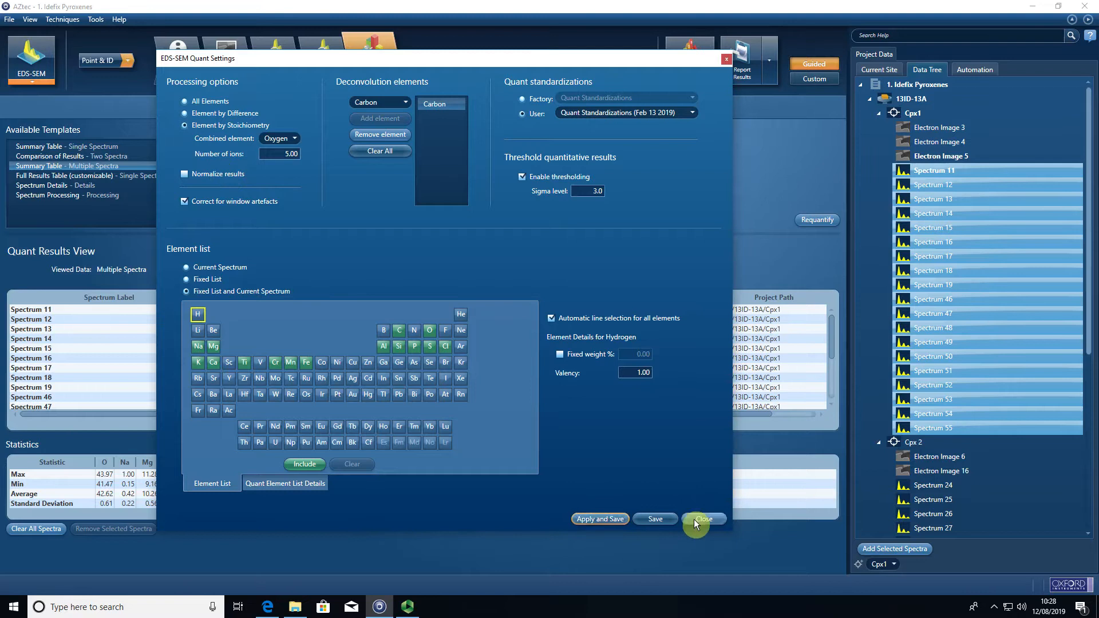
Close the settings and select all Cpx1 result rows through Spectrum 55 to copy for Excel
click(704, 519)
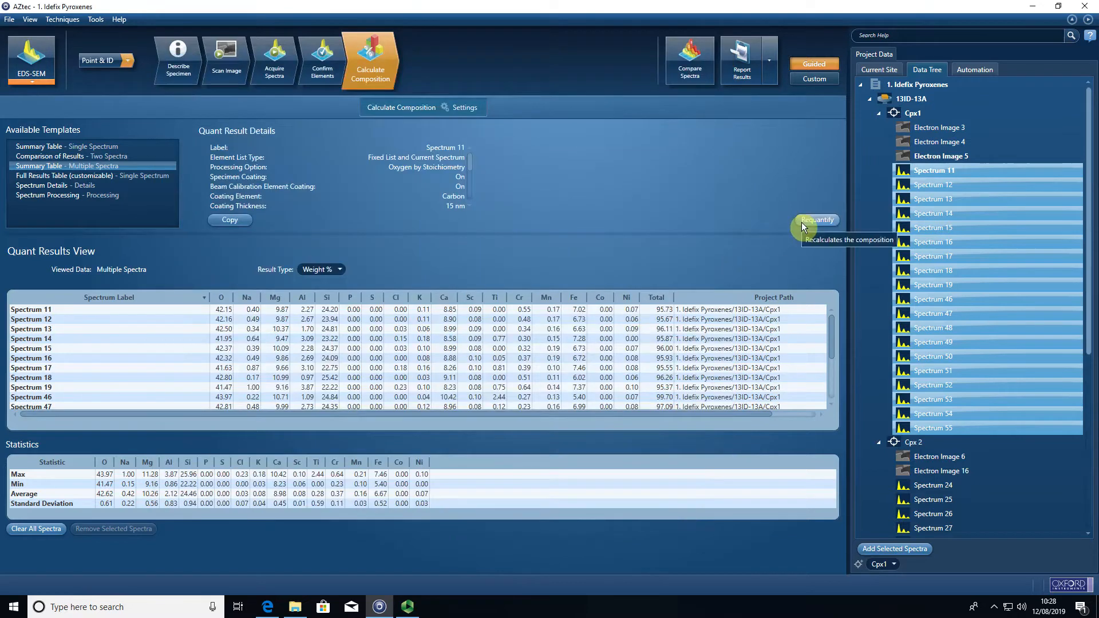
mouse_move(804, 230)
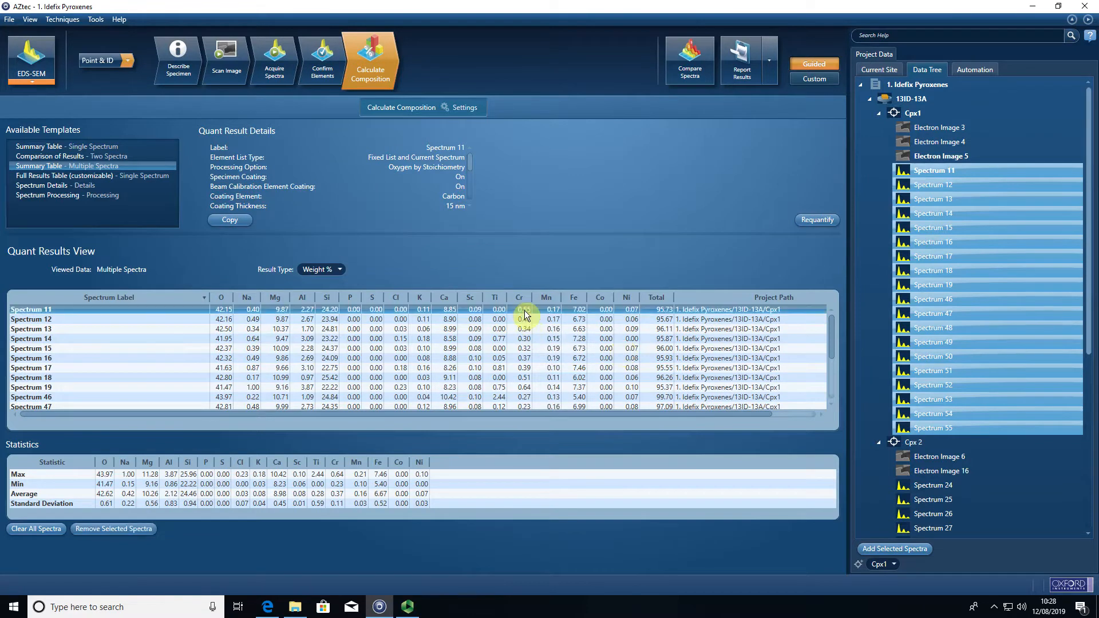
scroll(down, 3)
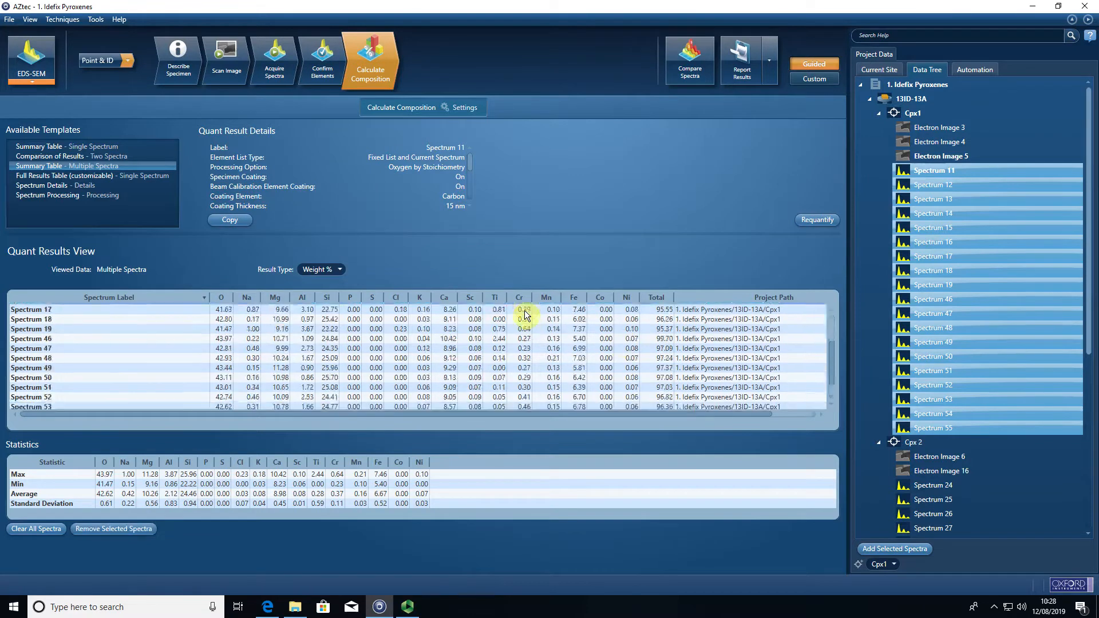
scroll(down, 3)
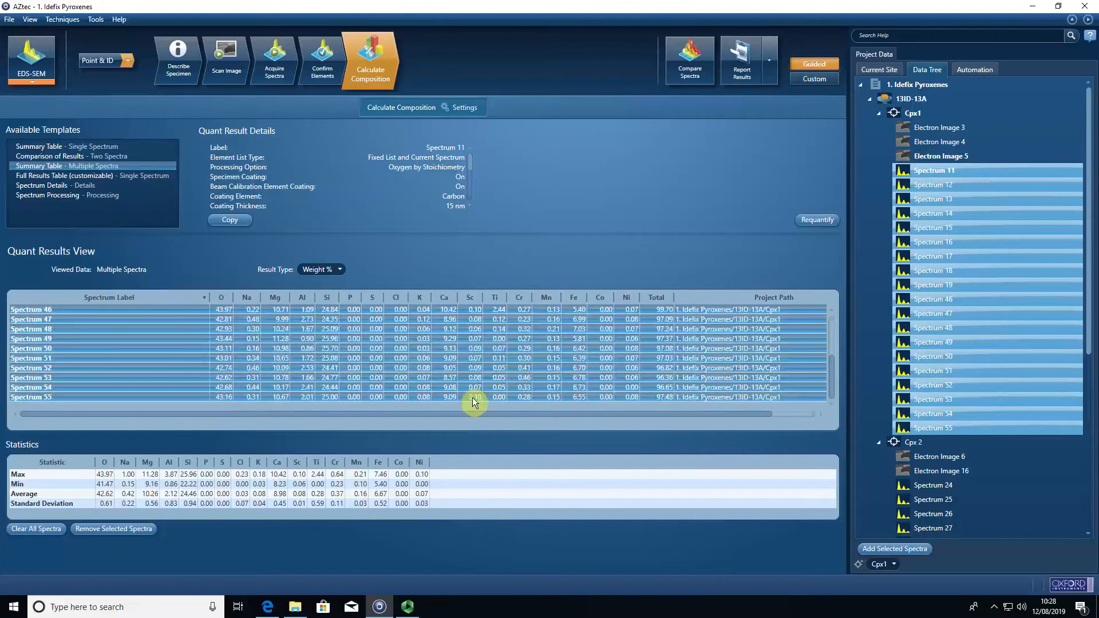
mouse_move(475, 368)
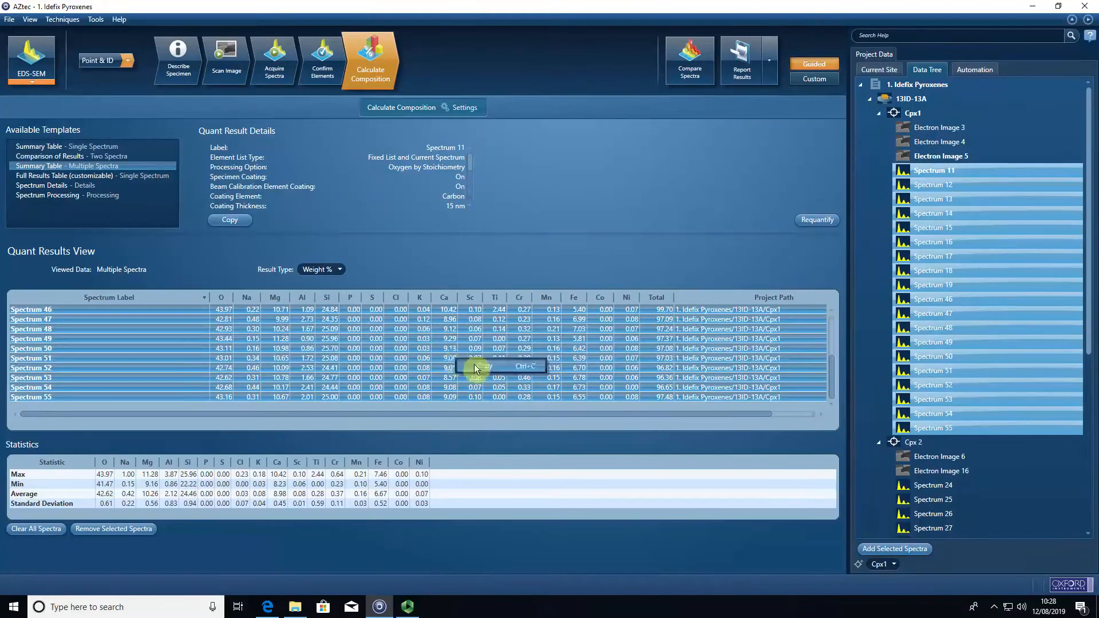
mouse_move(400, 592)
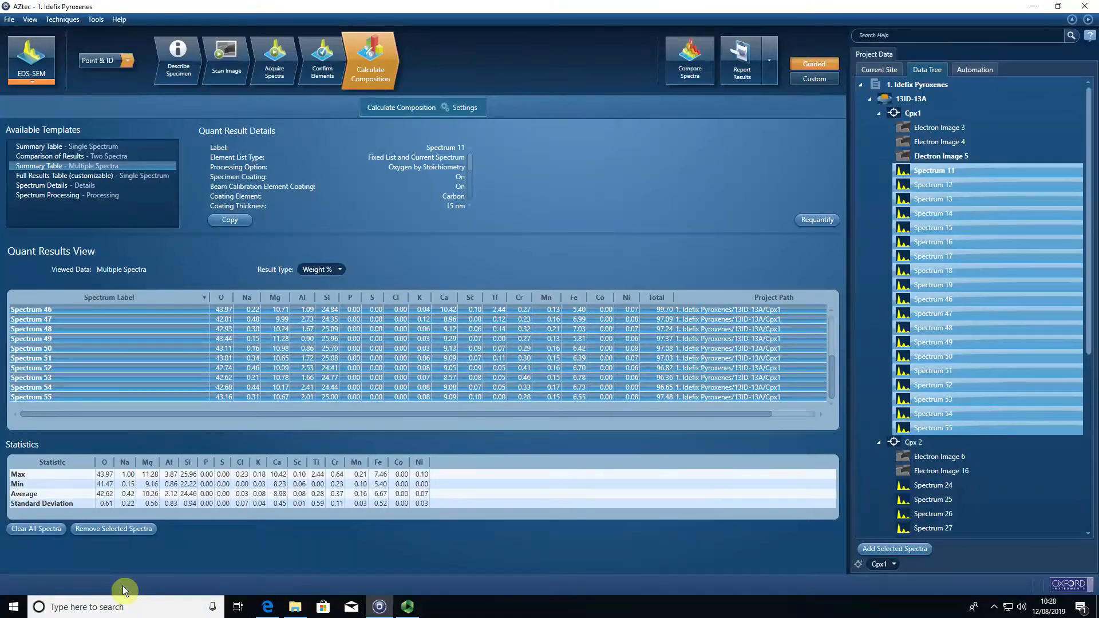
mouse_move(855, 342)
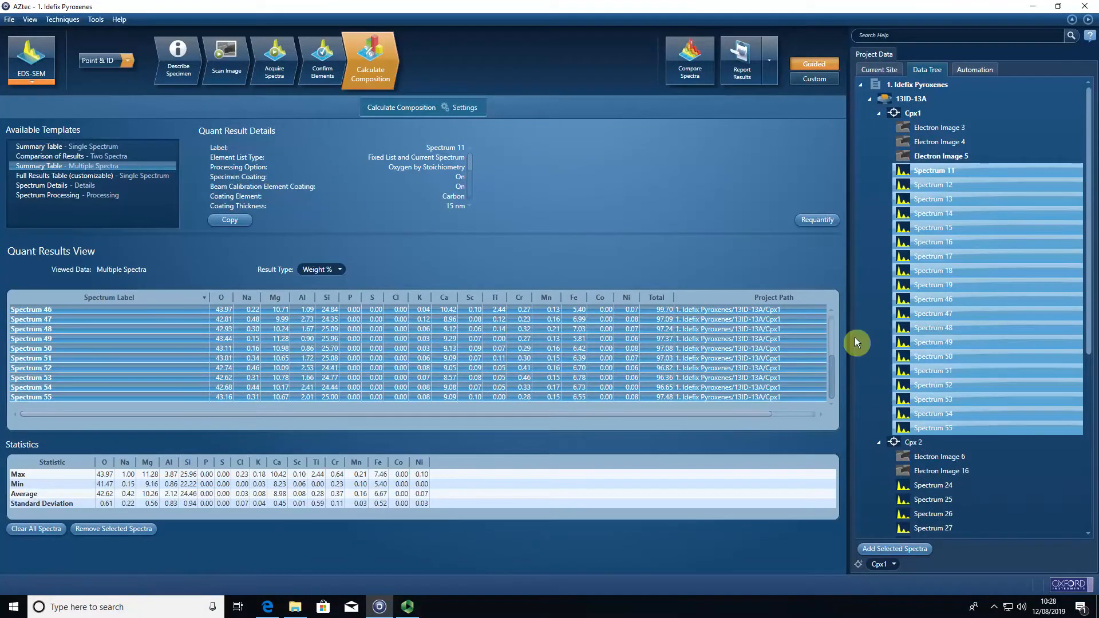
Add the Cpx3 and Cpx4 spectra to the results and requantify all listed spectra
scroll(down, 3)
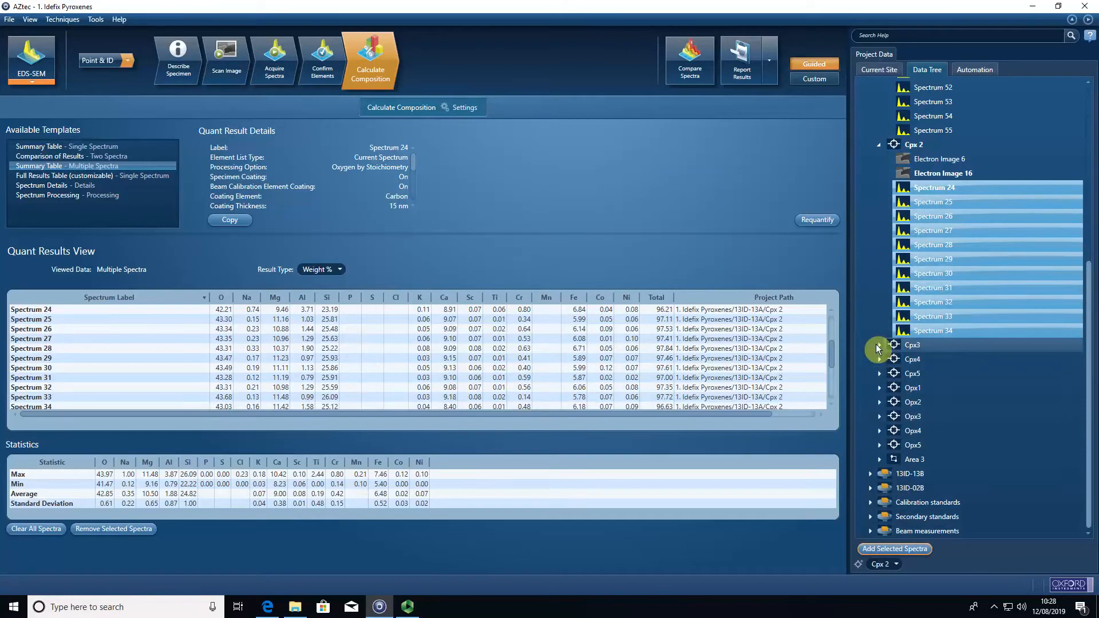
click(879, 345)
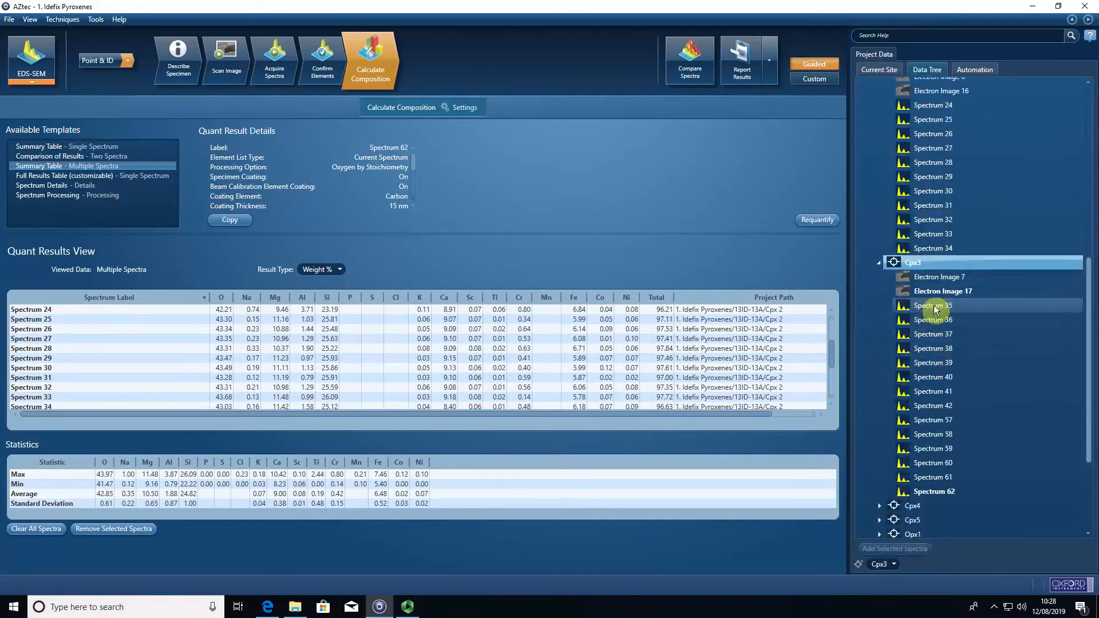
click(933, 304)
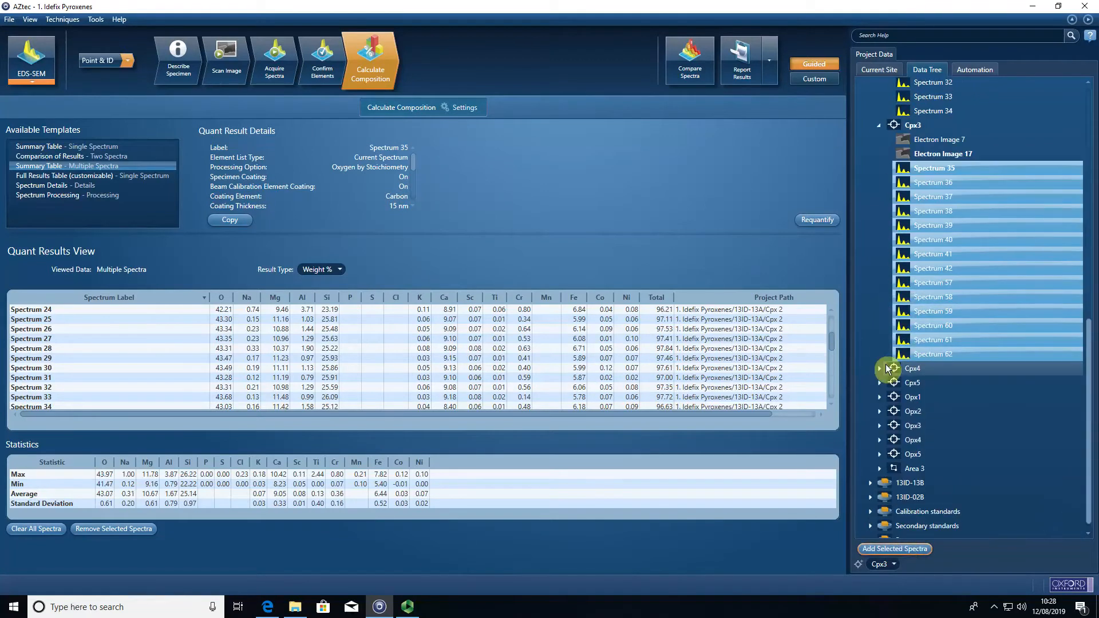
click(881, 367)
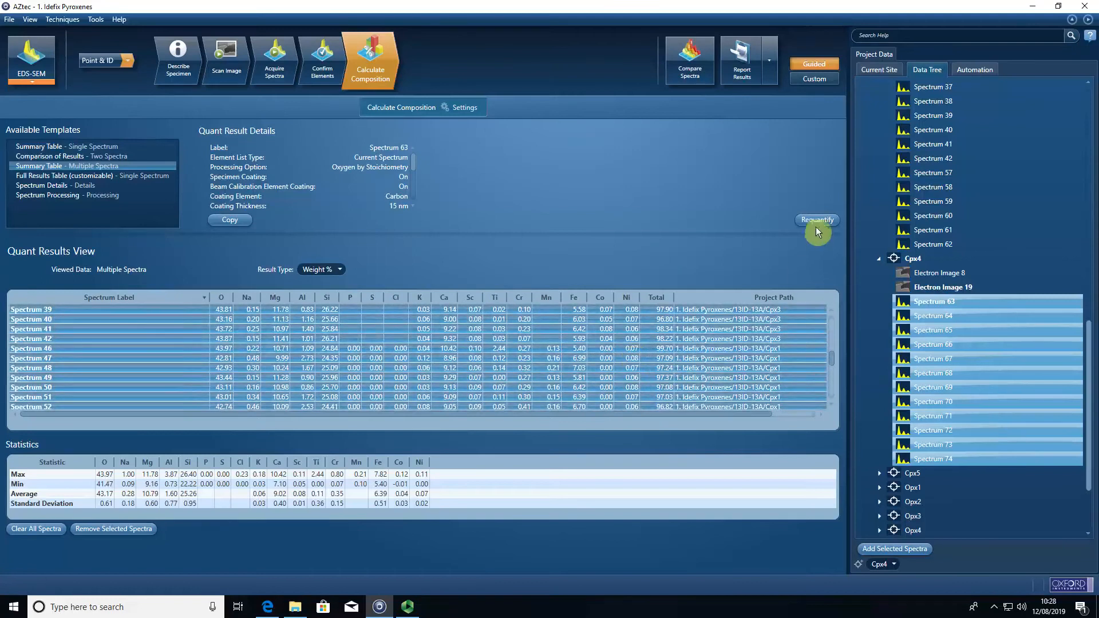
click(817, 220)
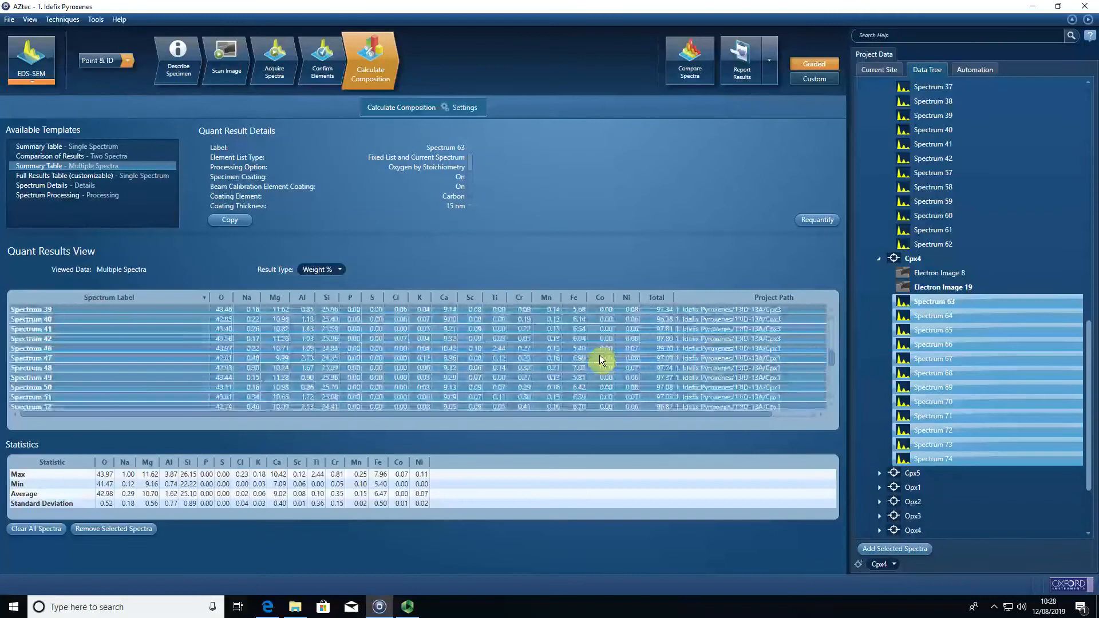
mouse_move(309, 559)
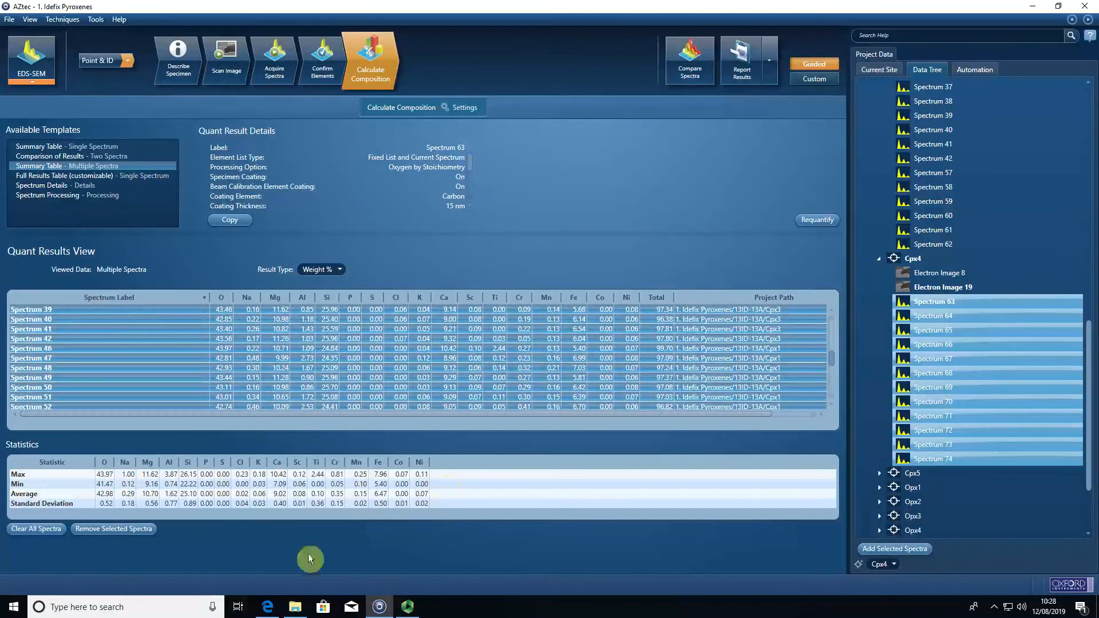
Bring up the Windows Start menu to launch Excel
click(12, 607)
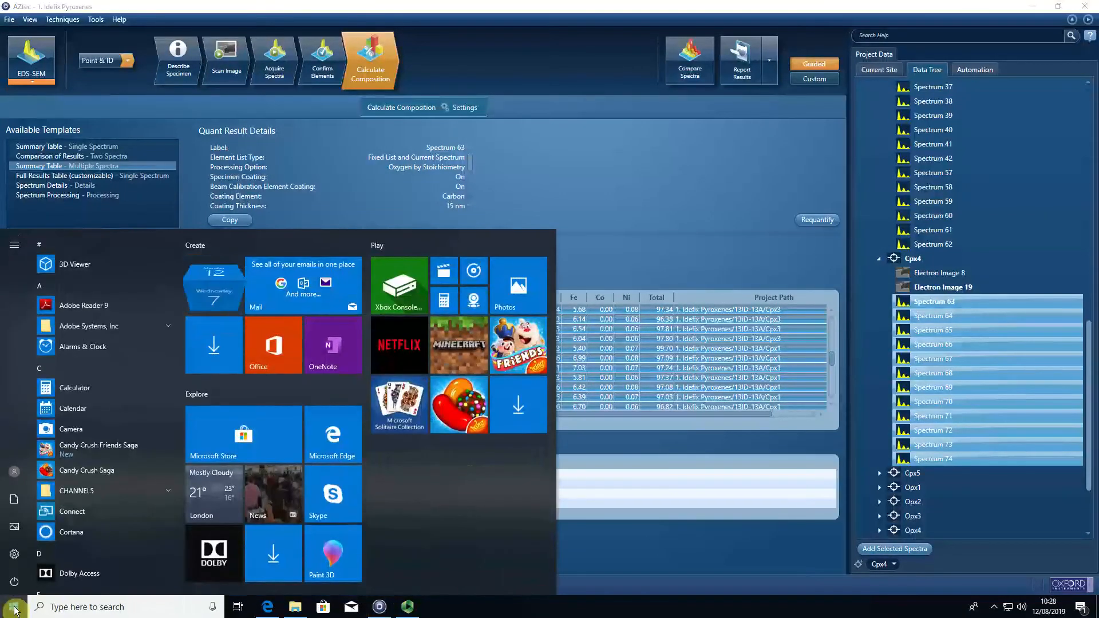